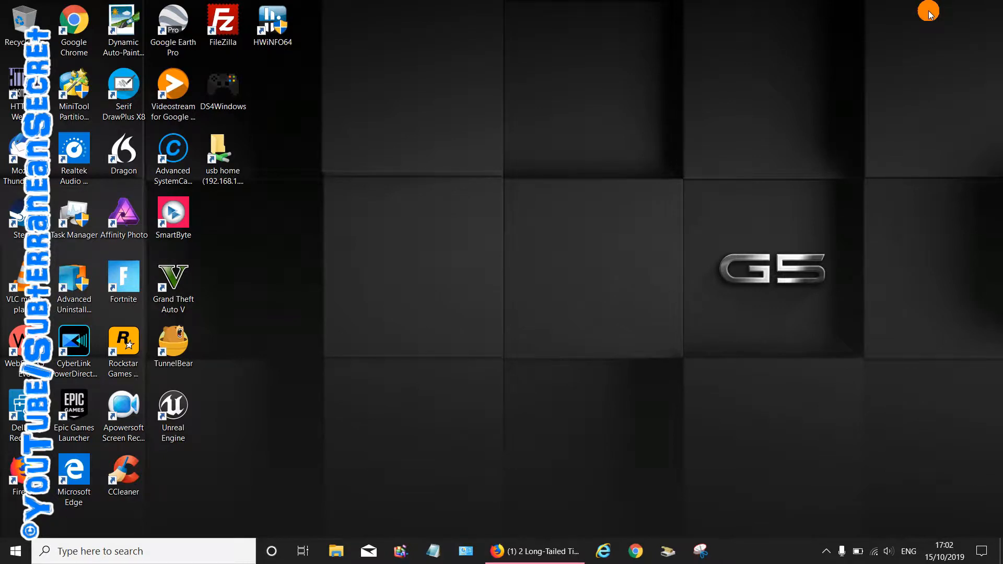
pyautogui.moveTo(741, 127)
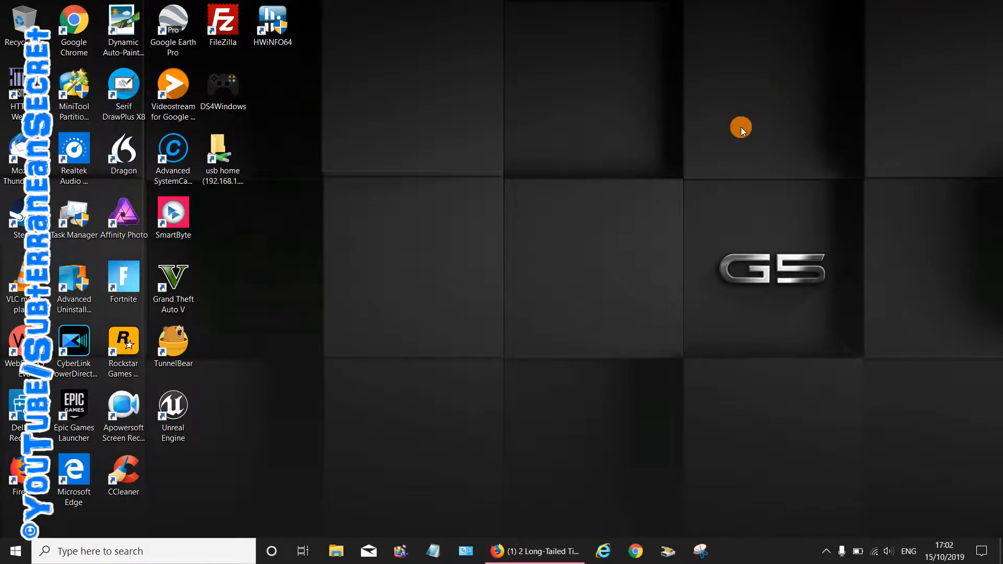
pyautogui.moveTo(769, 530)
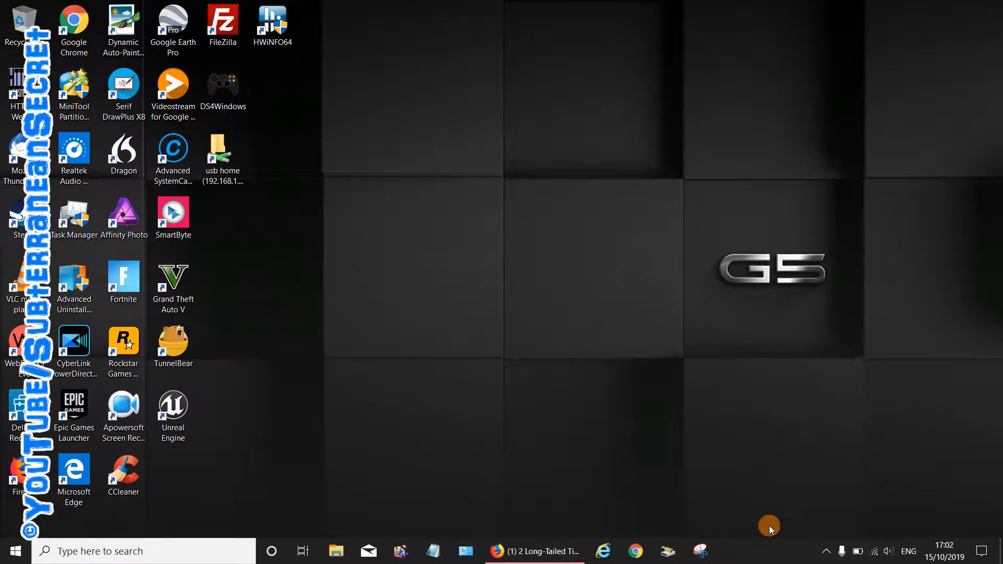
pyautogui.moveTo(745, 549)
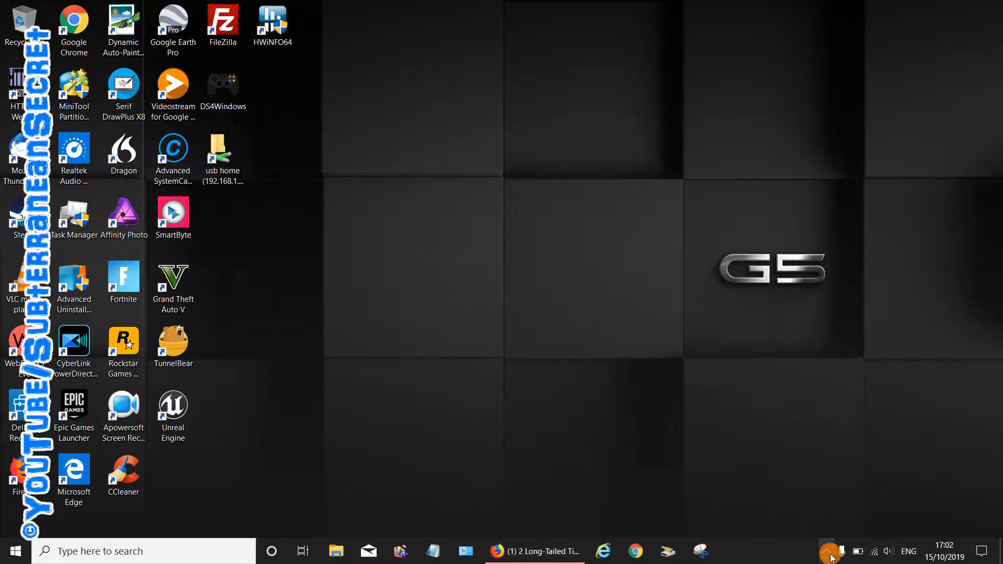
pyautogui.moveTo(826, 550)
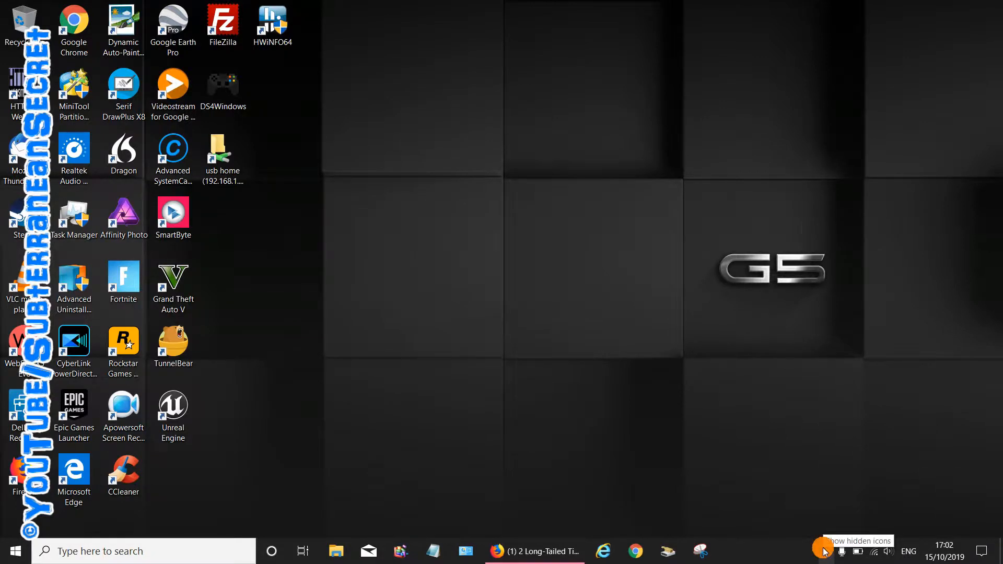
# - Enable the touch keyboard button from the taskbar's right-click menu
pyautogui.rightClick(824, 550)
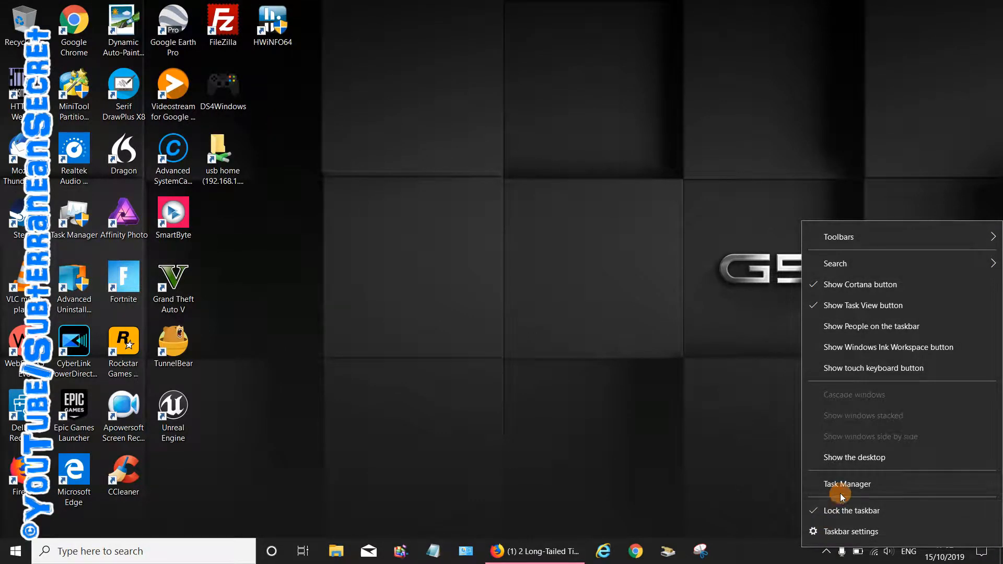
pyautogui.moveTo(874, 367)
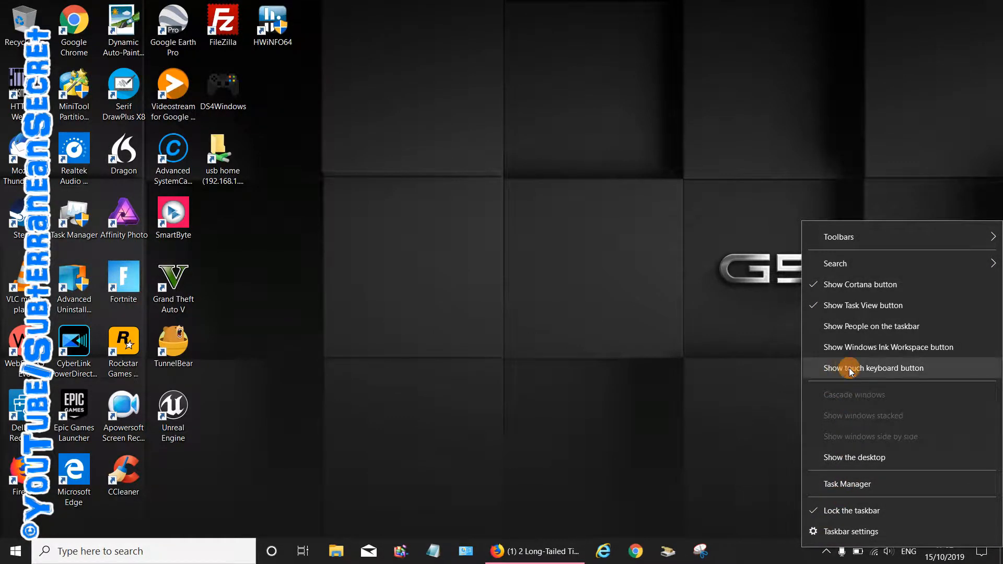
pyautogui.moveTo(862, 372)
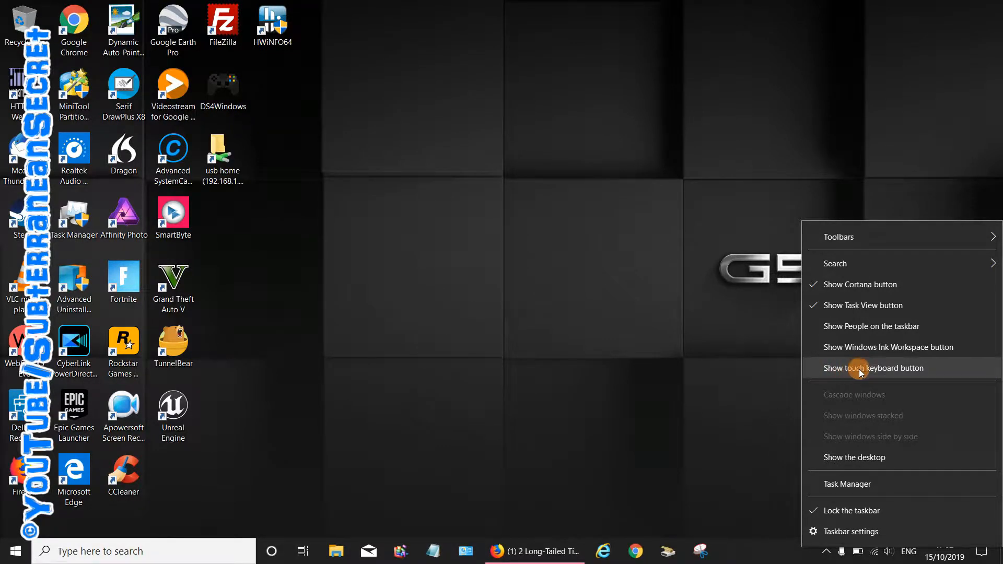
pyautogui.click(872, 368)
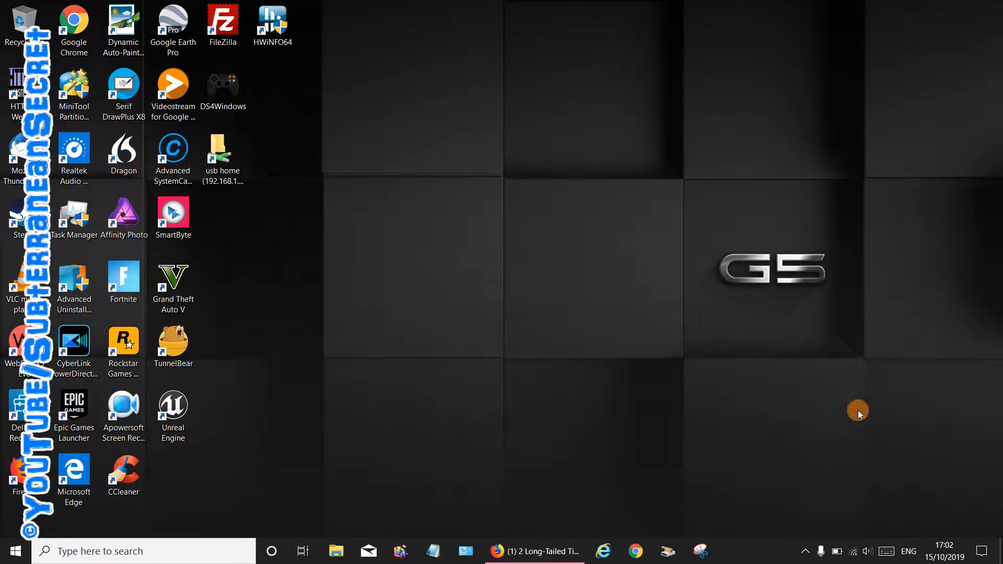
pyautogui.moveTo(887, 551)
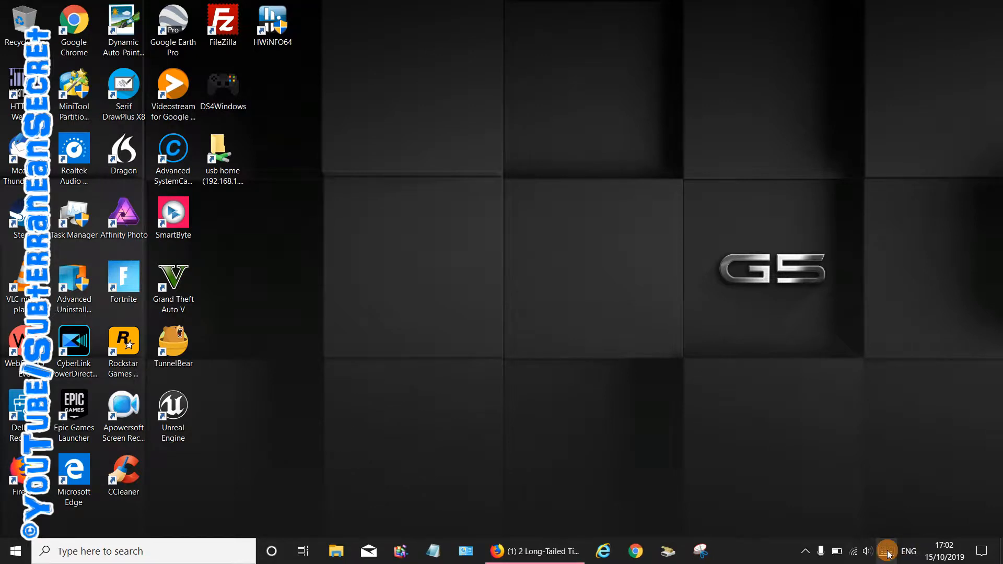
# - Launch the touch keyboard in its compact one-handed layout and return to the YouTube page in Firefox
pyautogui.click(886, 551)
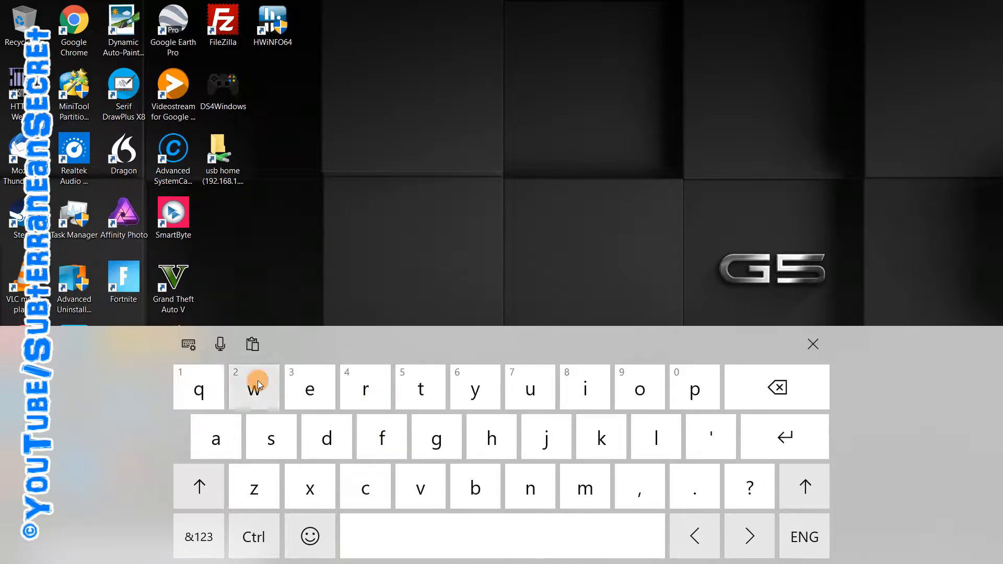
pyautogui.click(188, 344)
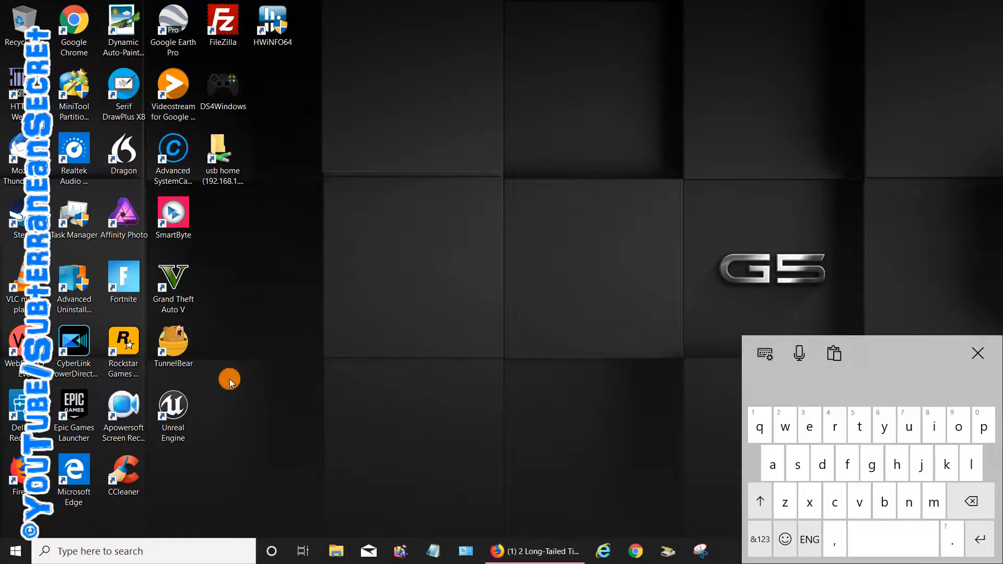
pyautogui.moveTo(515, 427)
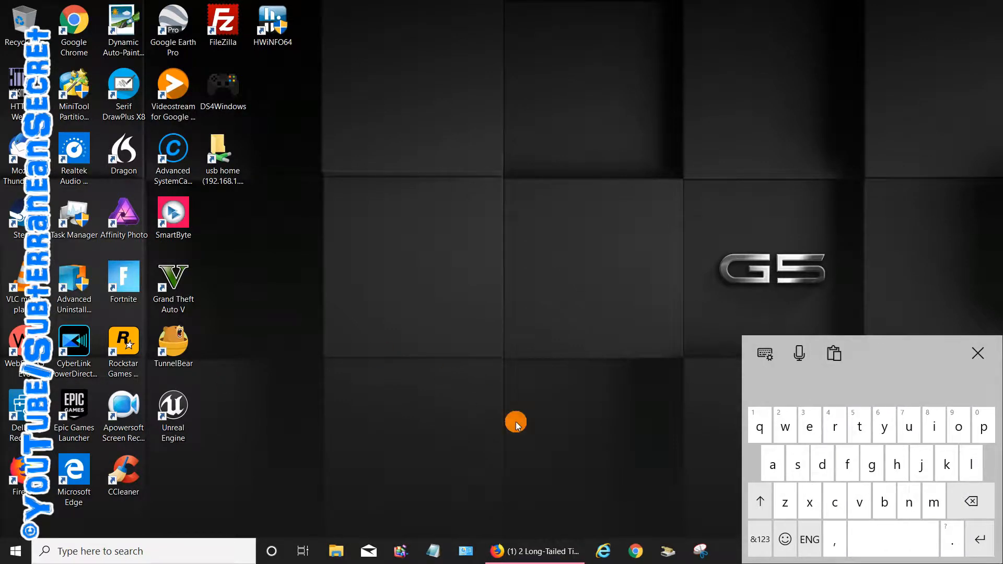
pyautogui.click(533, 551)
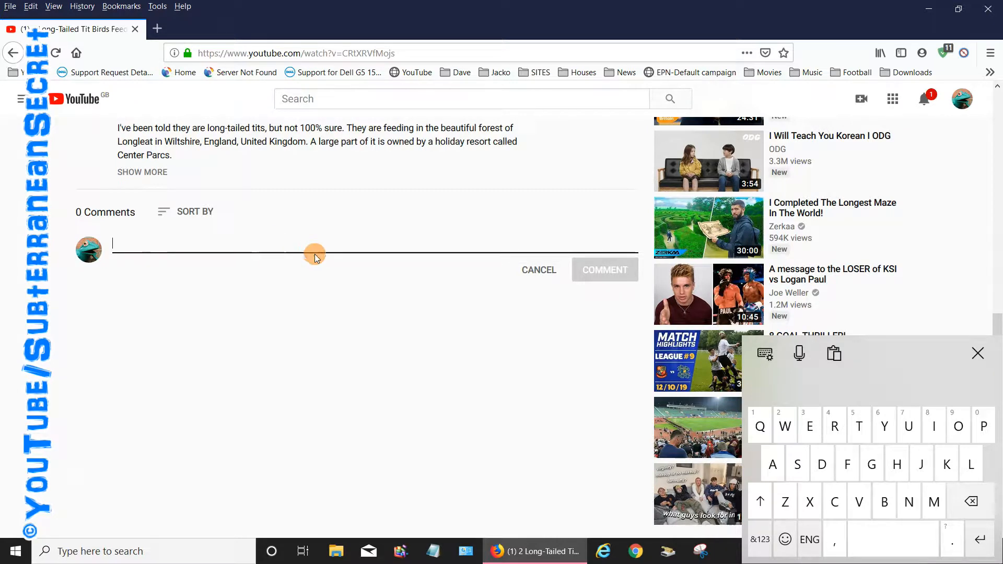
pyautogui.moveTo(157, 228)
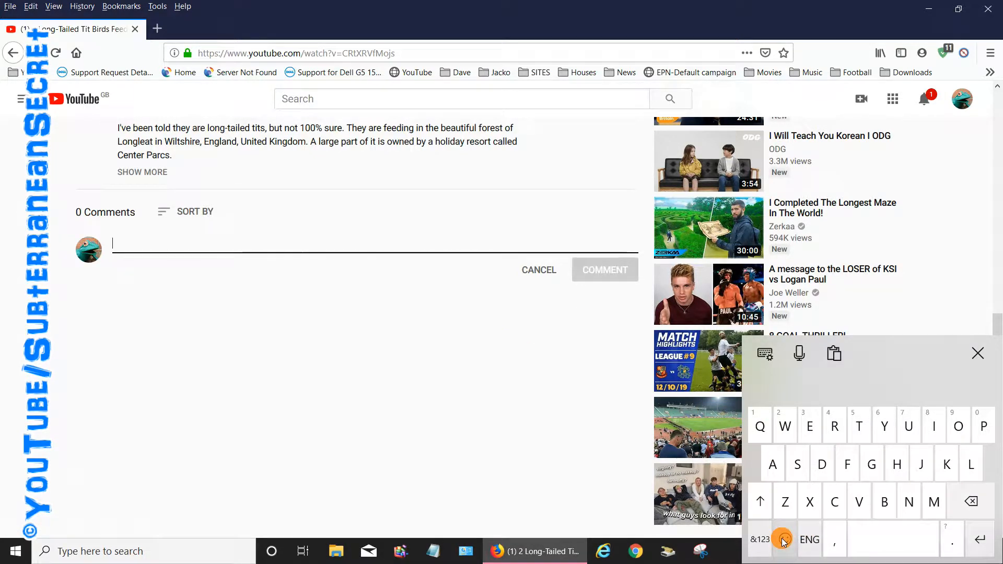
# - Switch the touch keyboard to emoji and browse to the object emoji category over the comment box
pyautogui.click(783, 539)
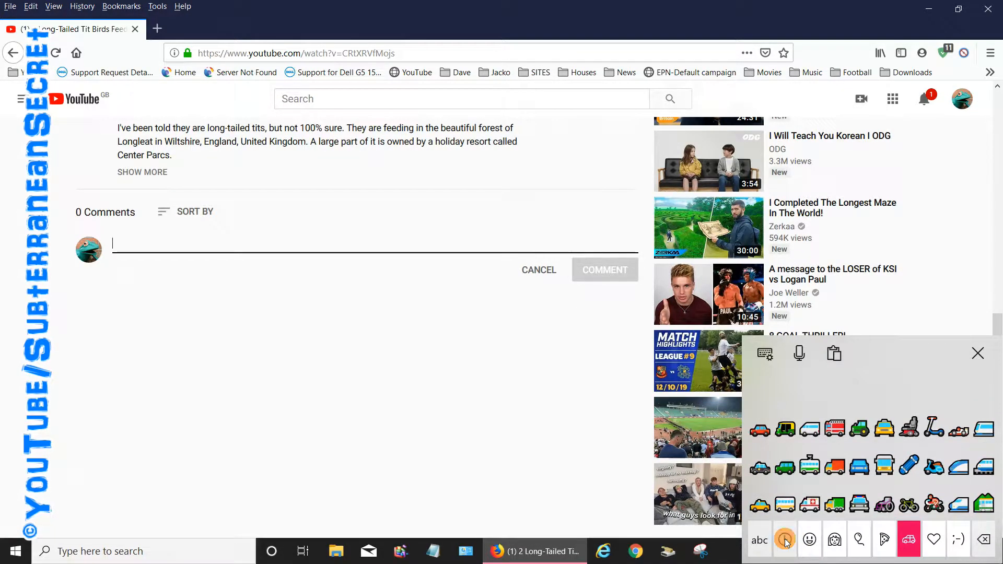
pyautogui.click(808, 539)
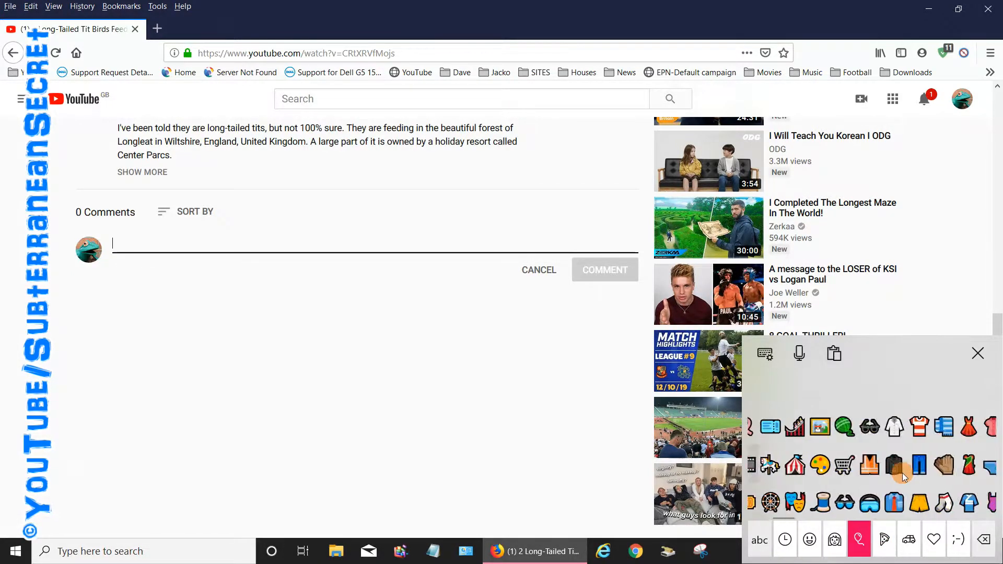
# - Insert rows of grinning and smiling faces from the Smileys set into the comment
pyautogui.click(809, 540)
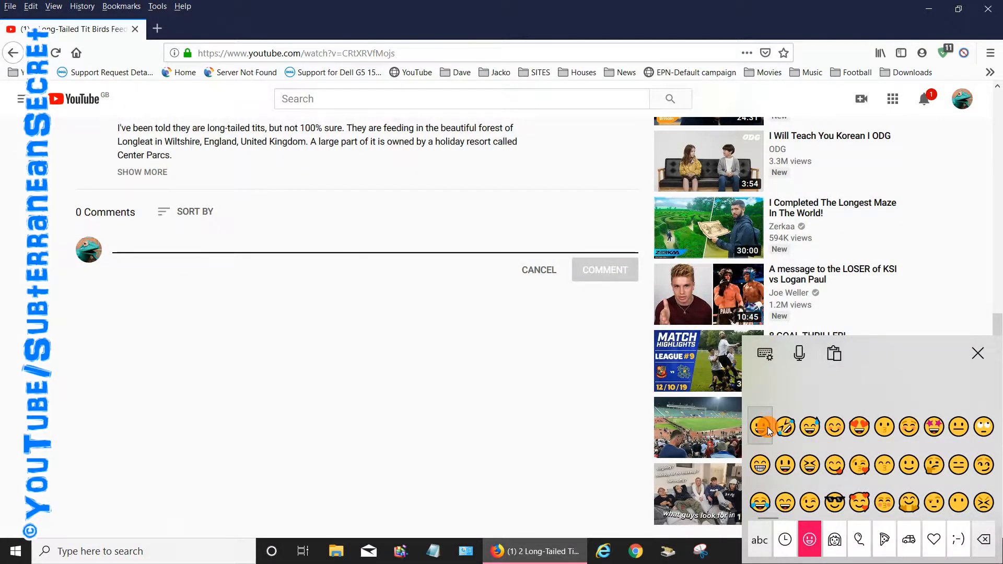
pyautogui.click(760, 426)
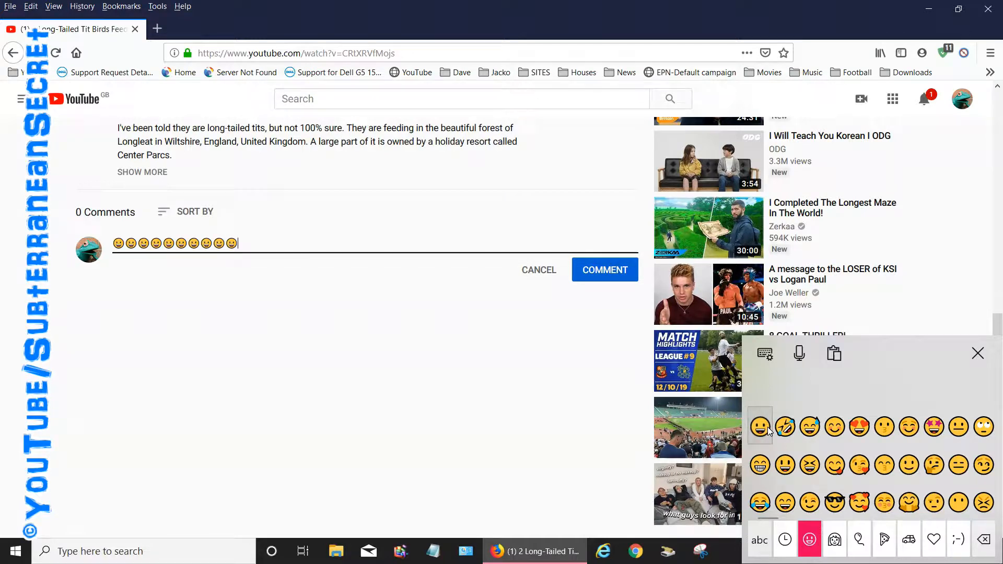
pyautogui.click(809, 426)
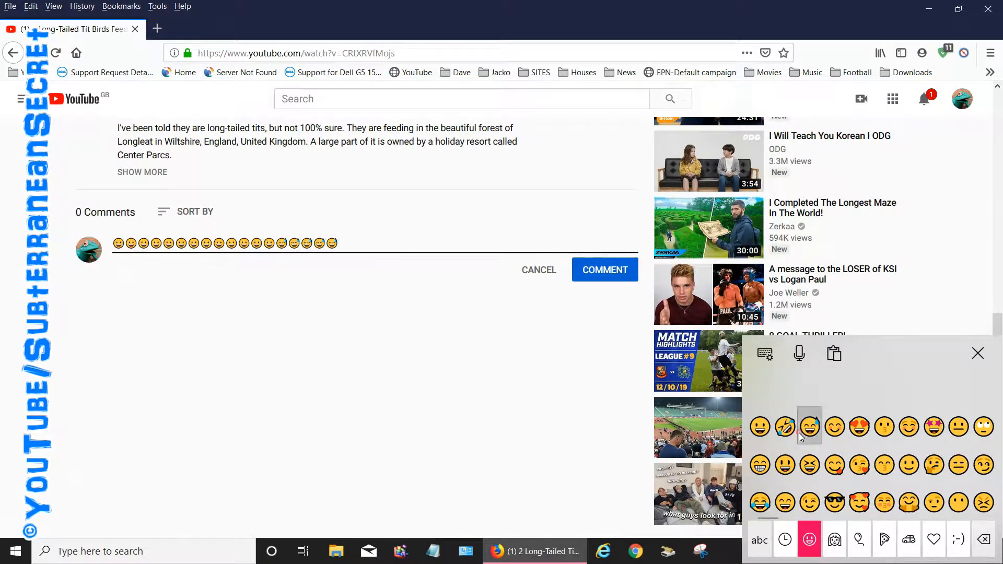
pyautogui.click(809, 427)
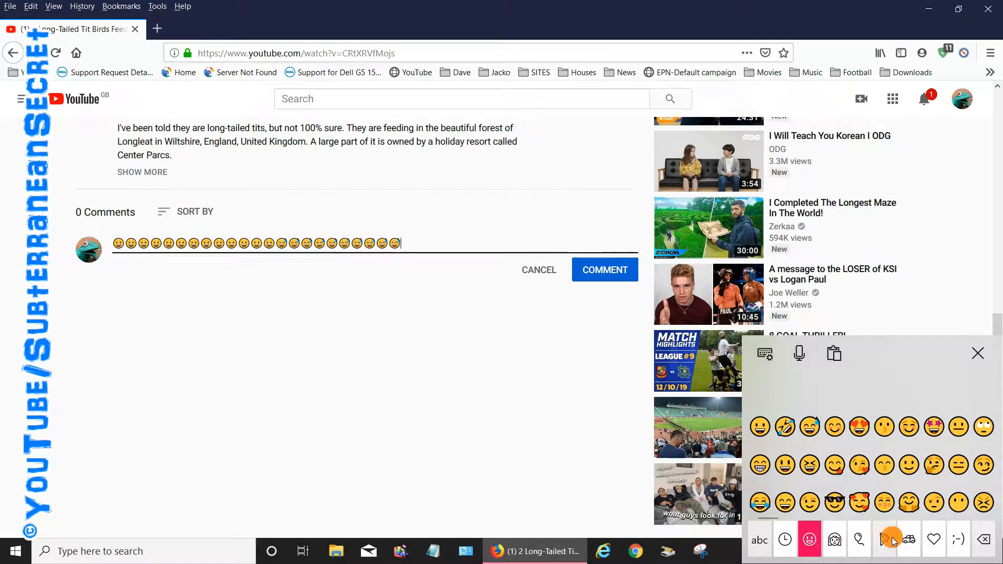
# - Add food emoji, then red hearts, radiation signs and green check marks from the Symbols set
pyautogui.click(884, 540)
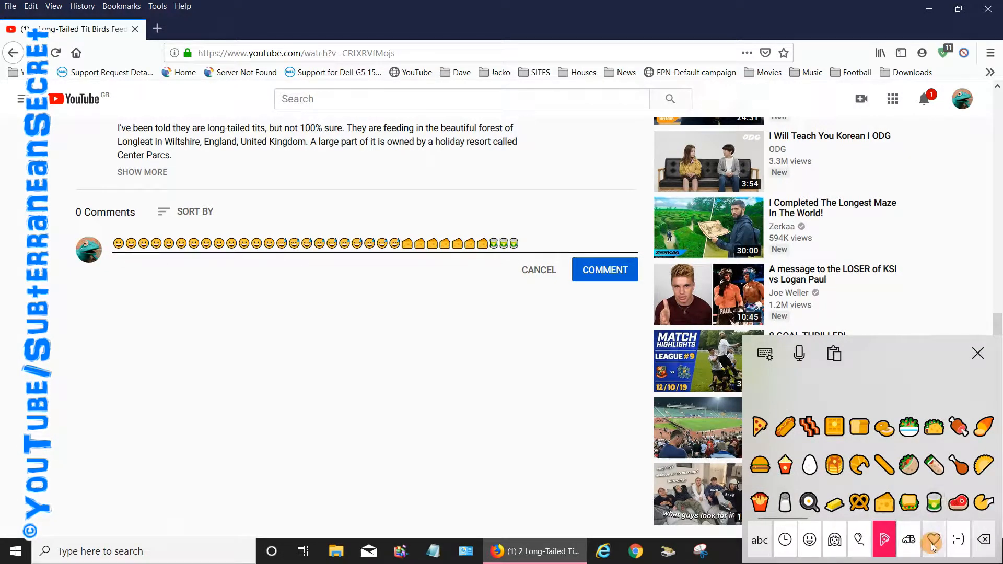
pyautogui.click(932, 539)
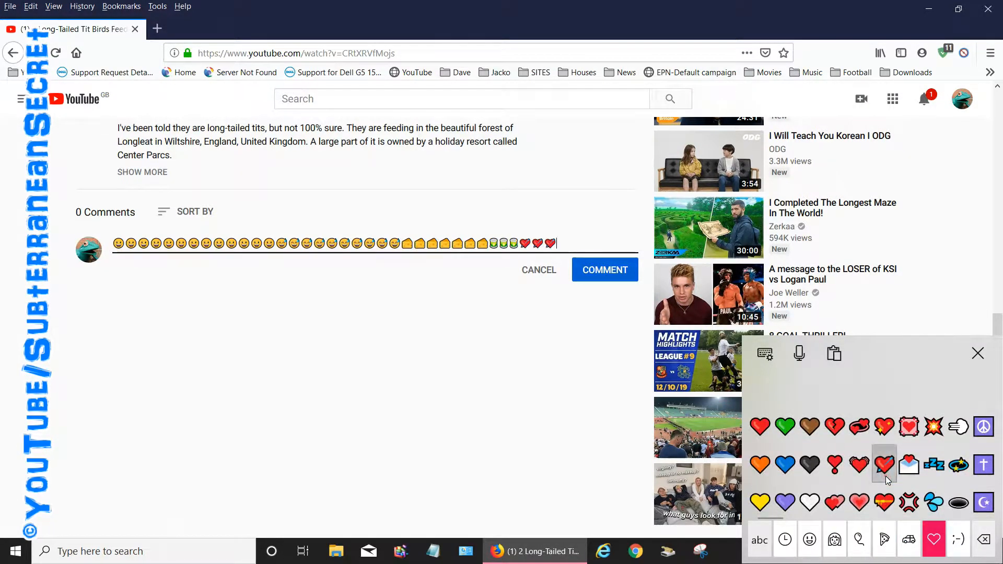
pyautogui.click(957, 465)
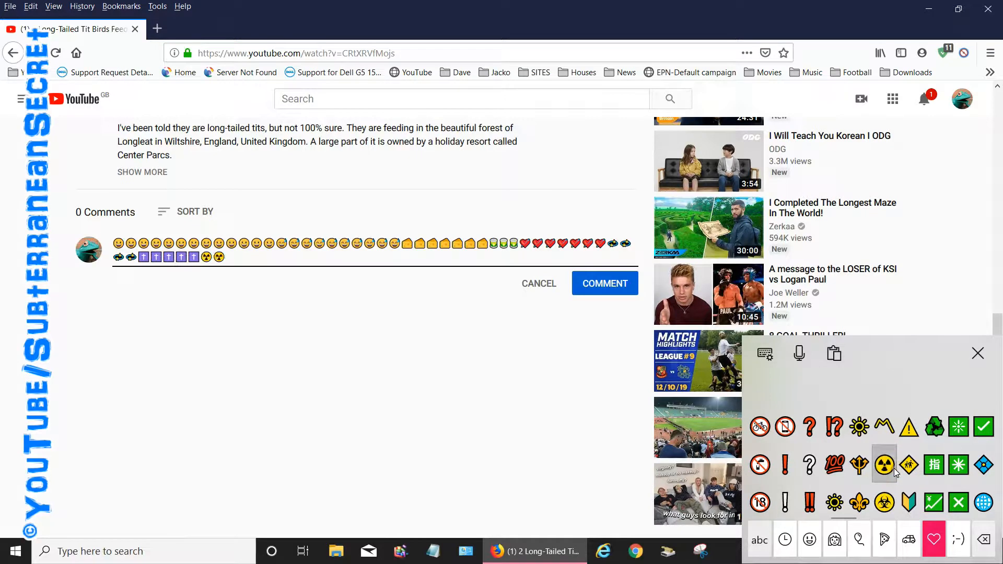
pyautogui.click(934, 502)
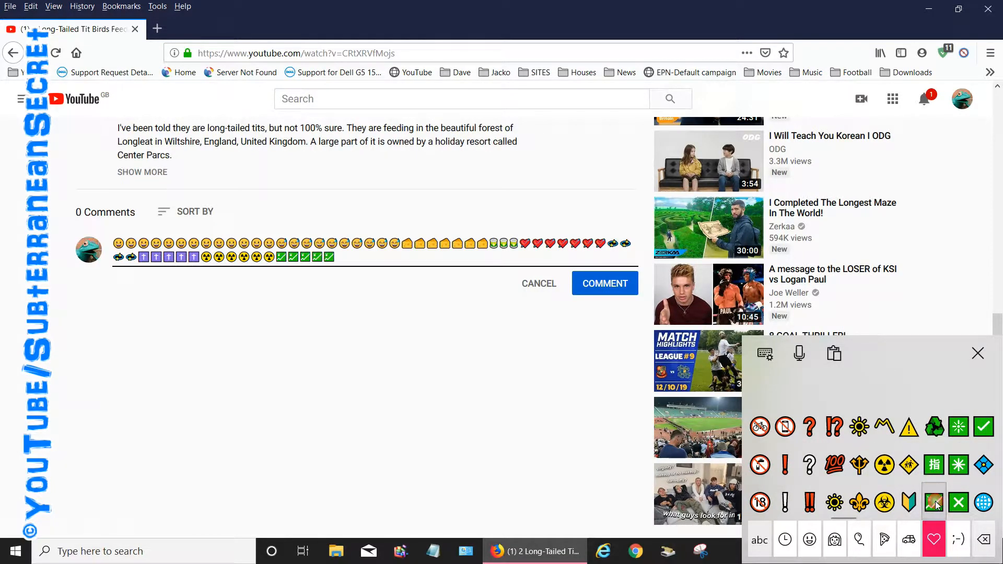
pyautogui.click(934, 502)
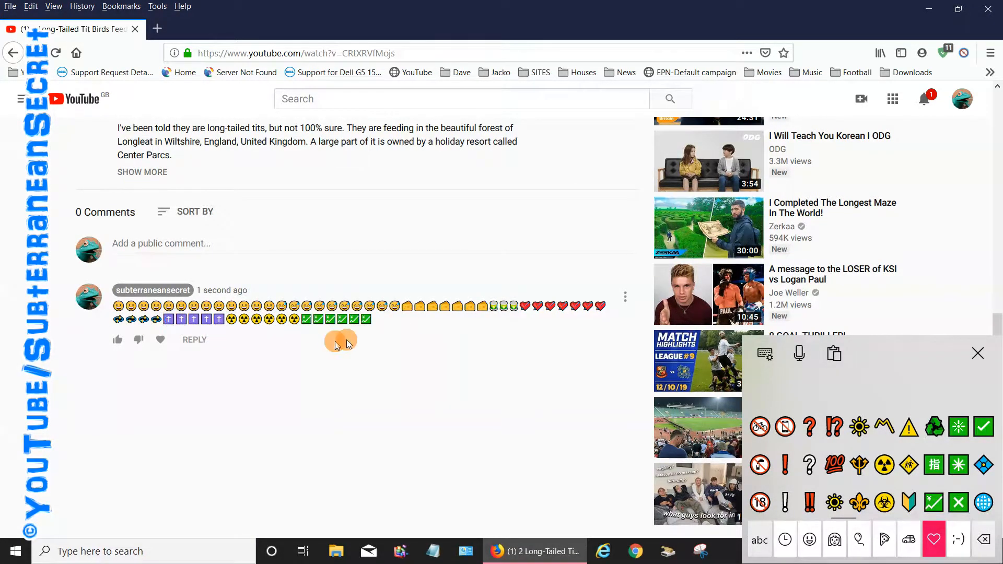
pyautogui.moveTo(493, 376)
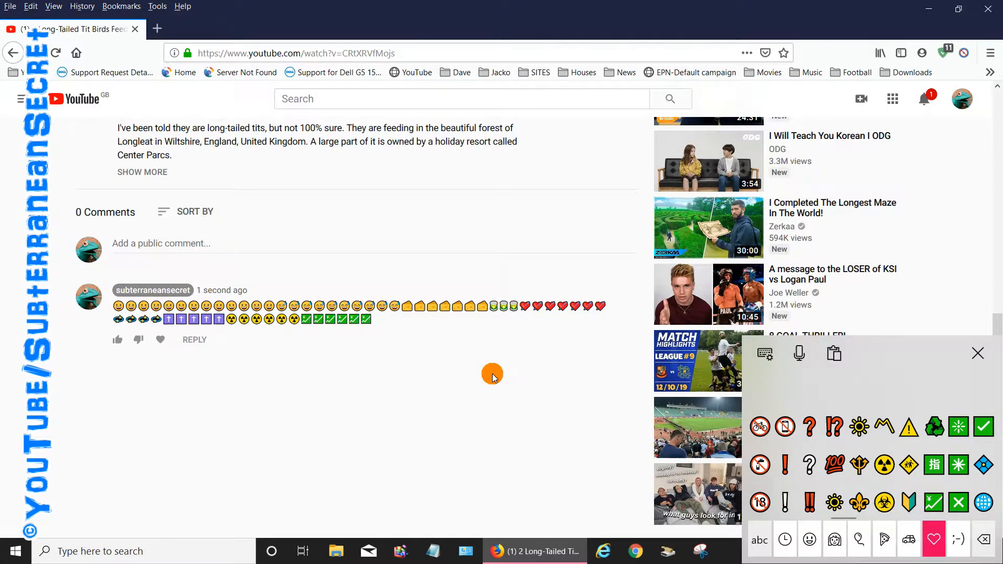